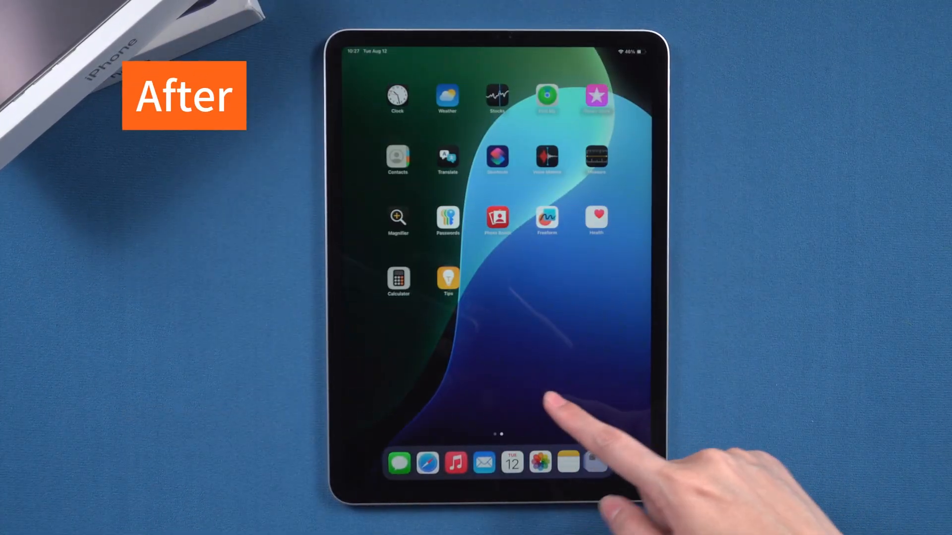
Erase the locked iPad via Forgot Passcode and skip the Screen Time setup step
scroll("right", 3)
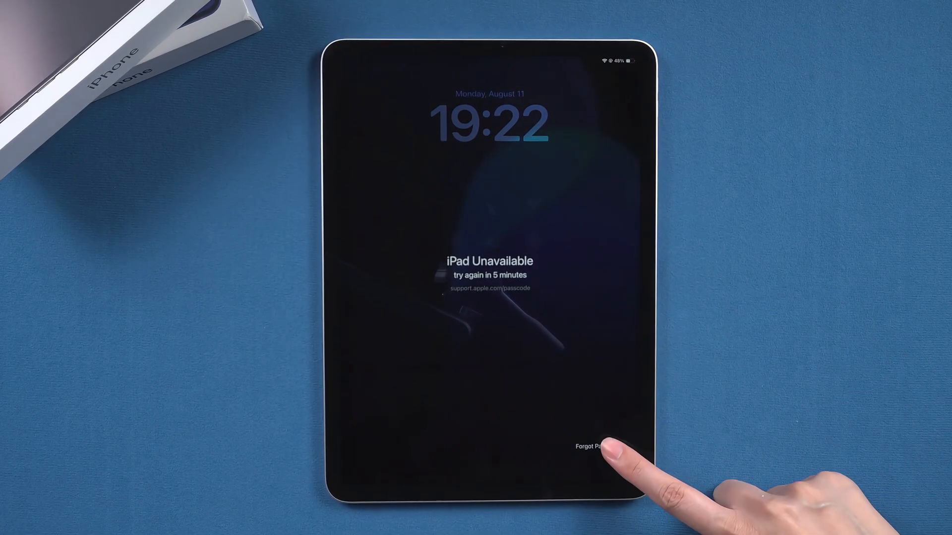
left_click(592, 447)
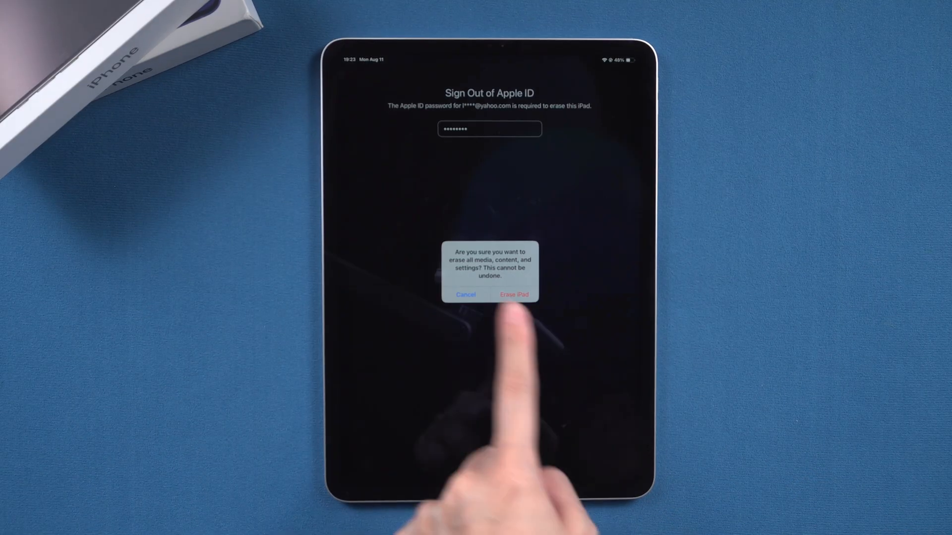
left_click(513, 295)
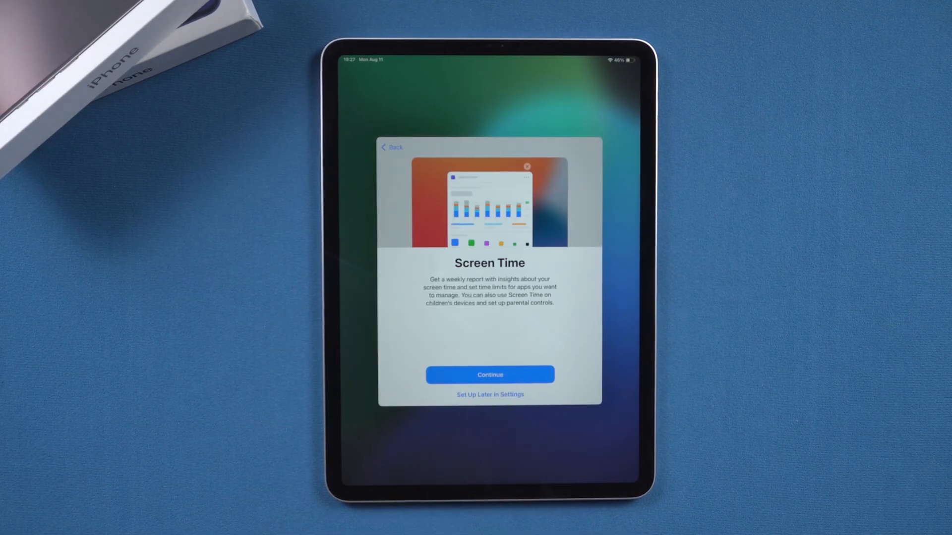
left_click(489, 375)
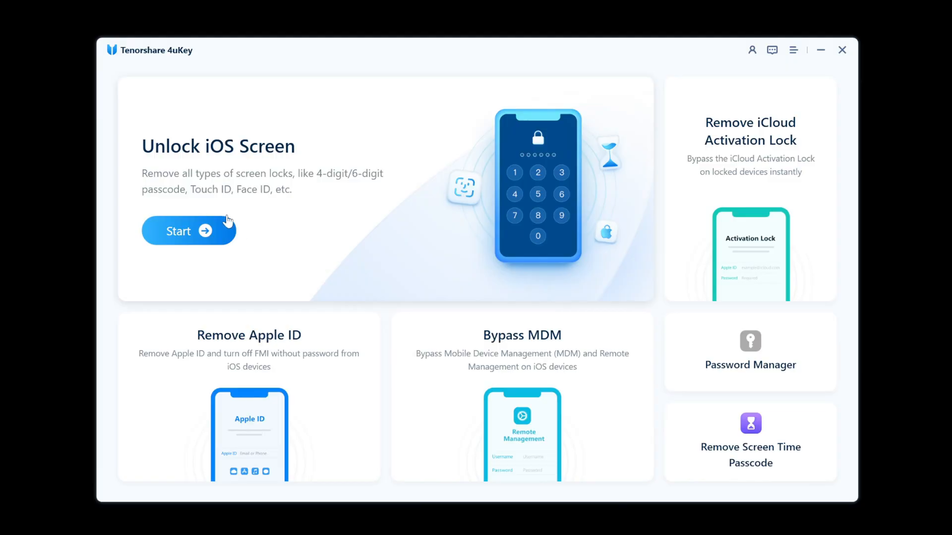
Start Unlock iOS Screen in 4uKey and switch the device guide to iPad
left_click(189, 231)
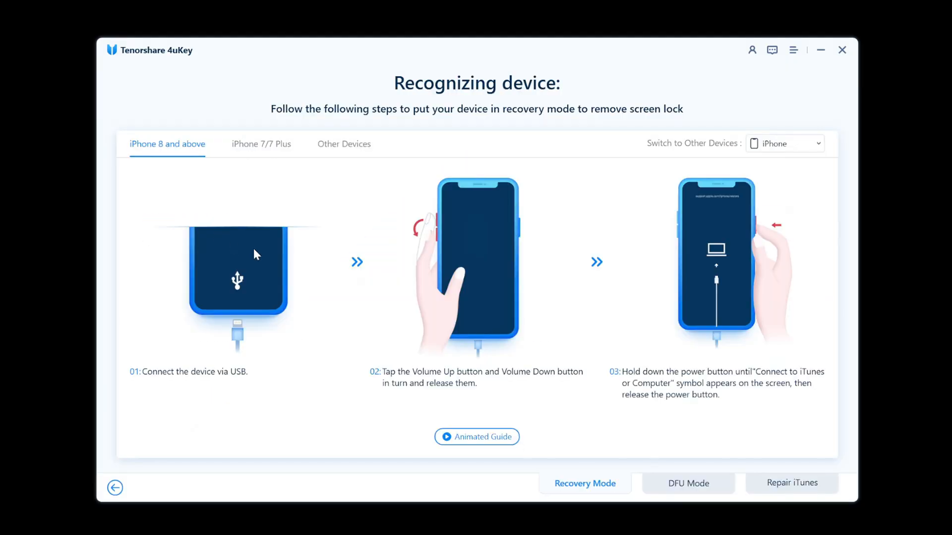
mouse_move(827, 181)
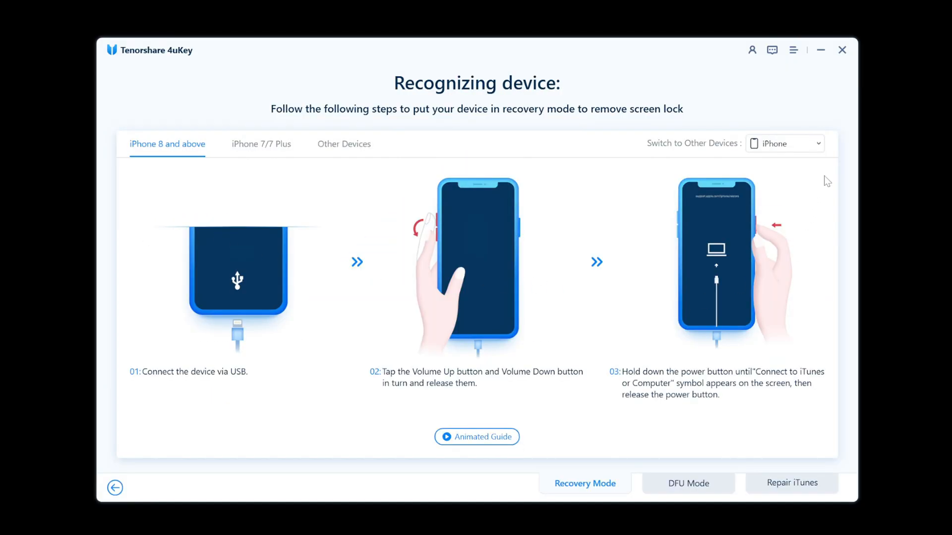
left_click(784, 144)
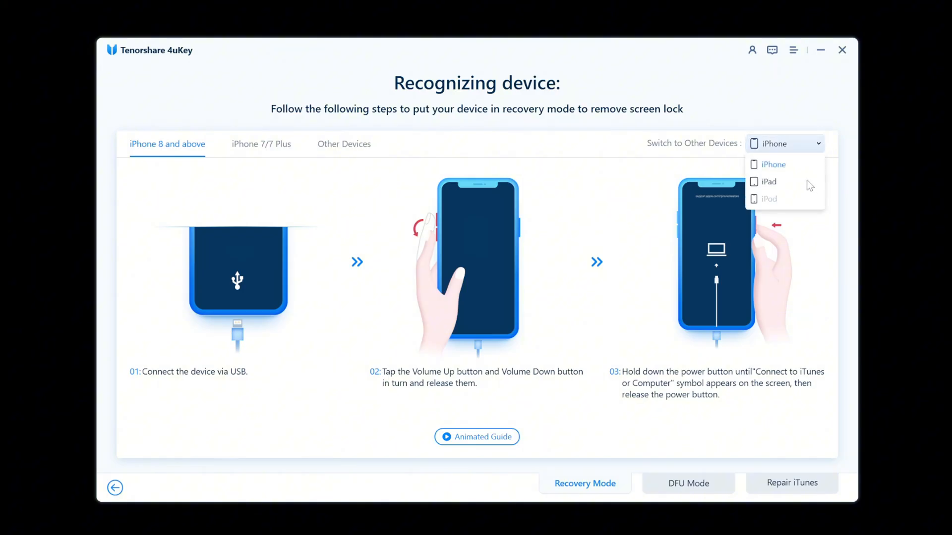
left_click(768, 182)
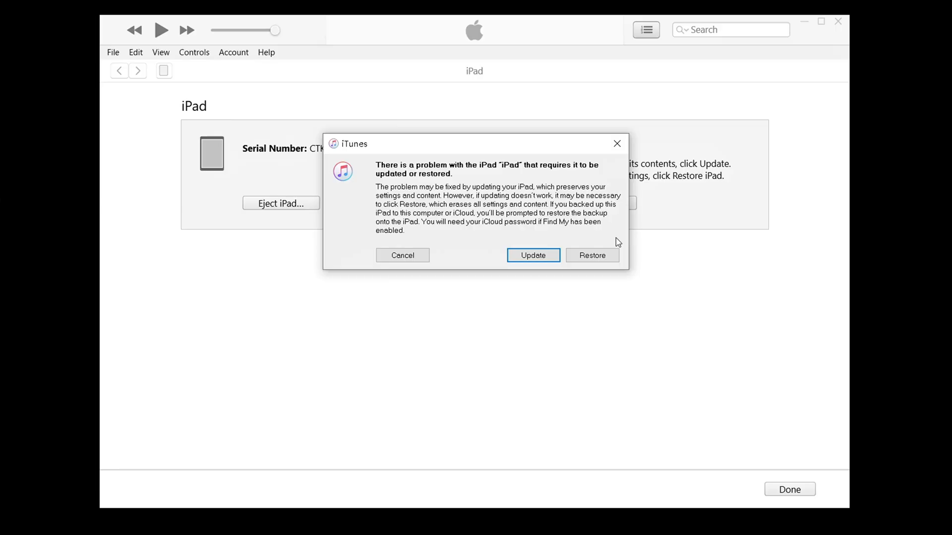
Restore and update the iPad in iTunes, then check the software download progress
left_click(593, 255)
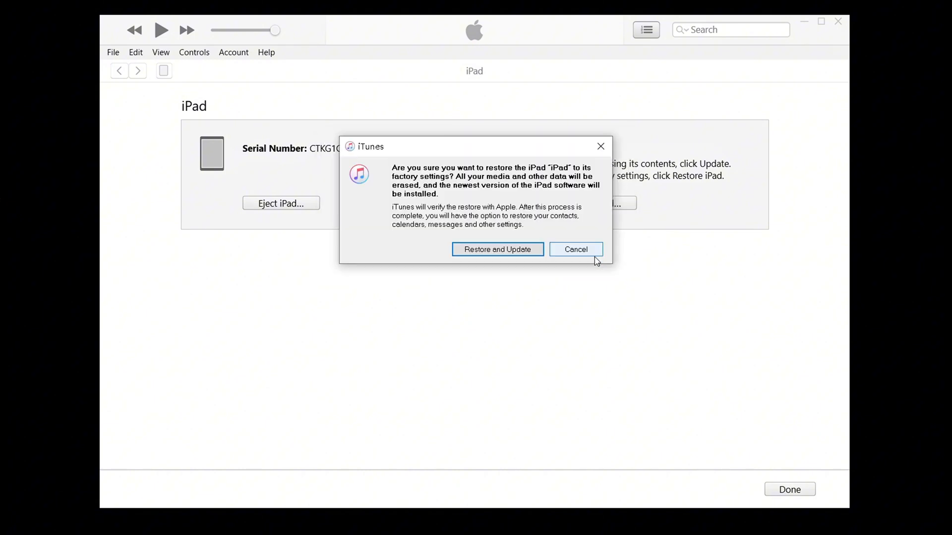
left_click(498, 249)
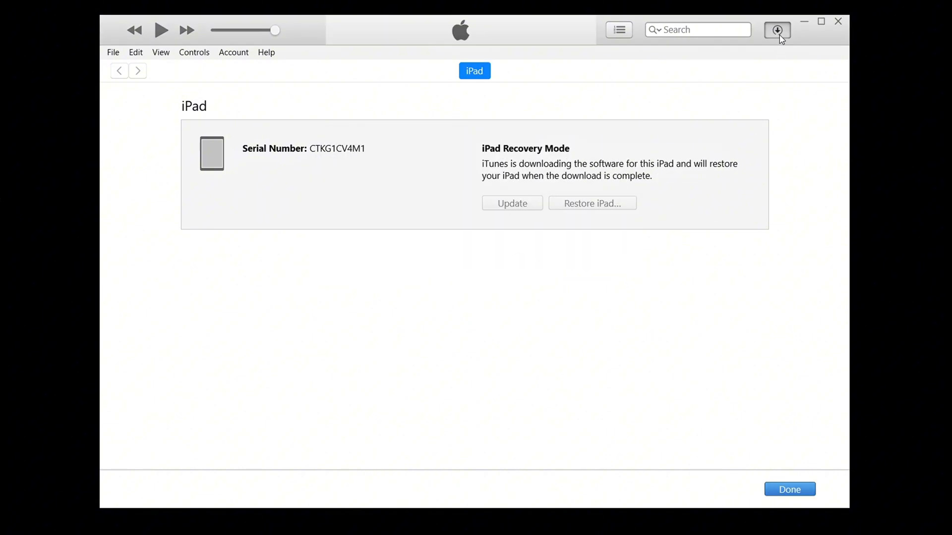
left_click(777, 31)
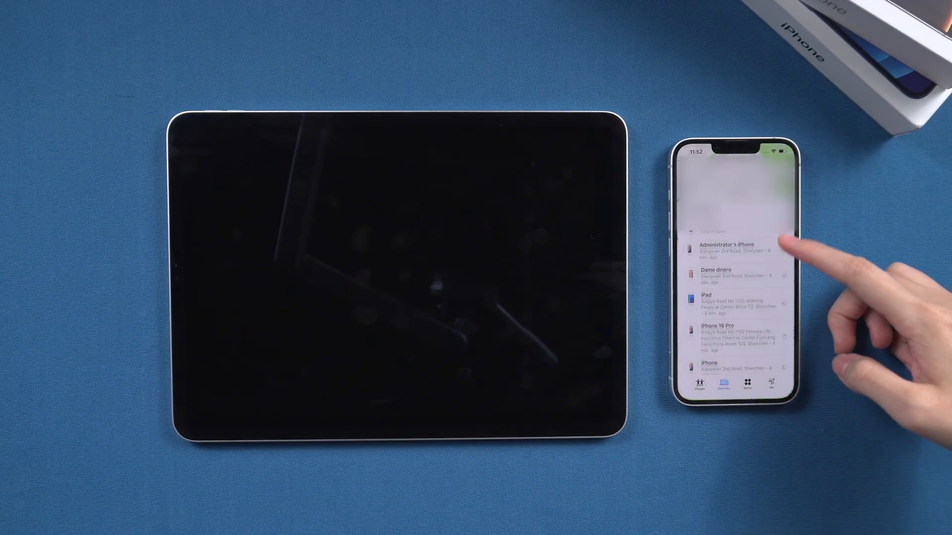
Select the iPad in Find My's device list and choose Erase This Device
left_click(717, 298)
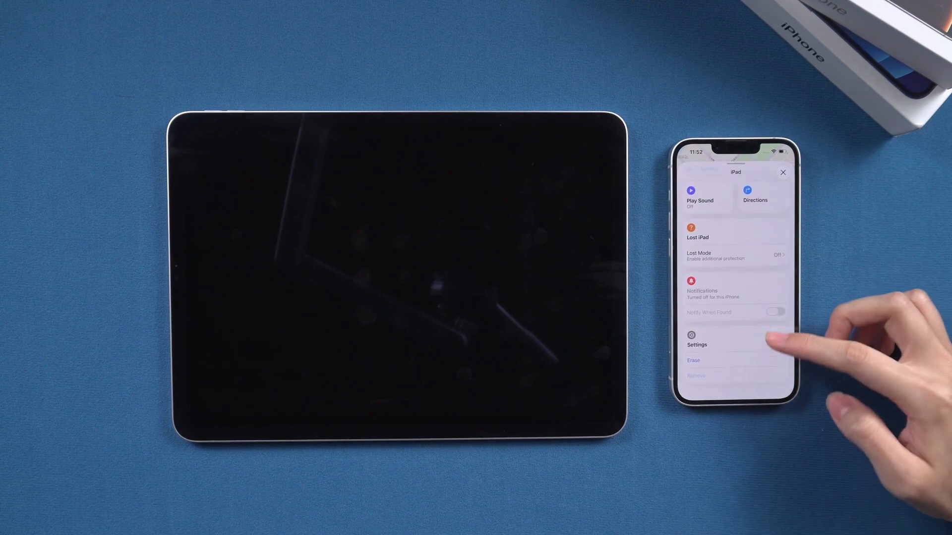
left_click(693, 360)
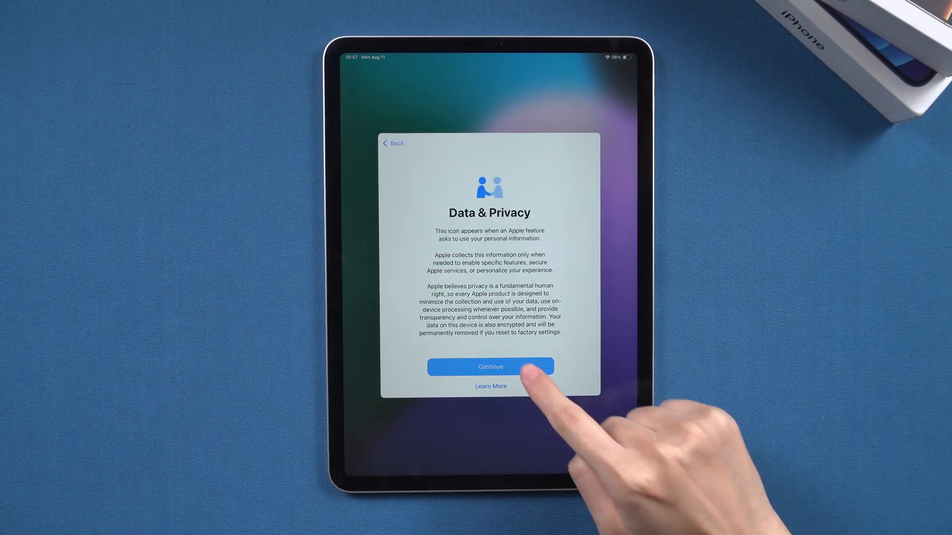
Continue past Data & Privacy and share App Analytics with developers
left_click(490, 367)
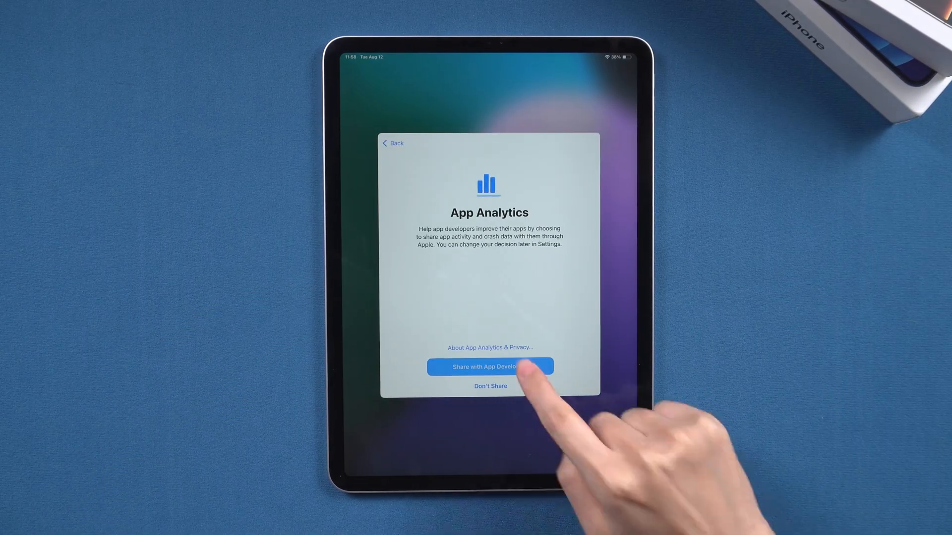
left_click(491, 367)
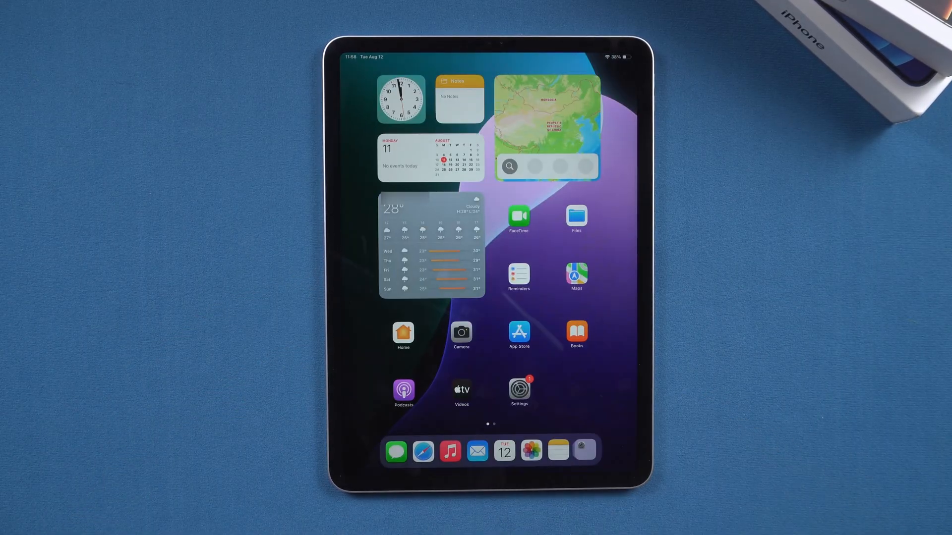